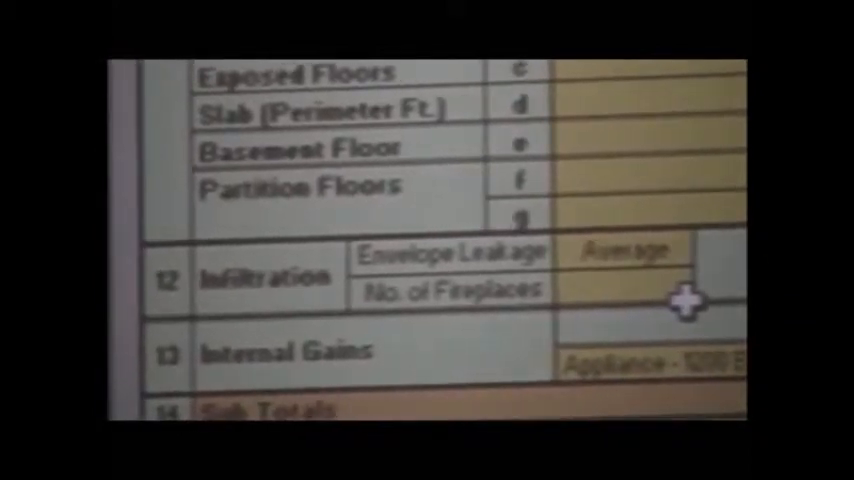
Step: Enter 10 in the input cell beside the Above Grade = Cu Ft / Occupants entries
{"action": "left_click", "coordinate": [624, 250]}
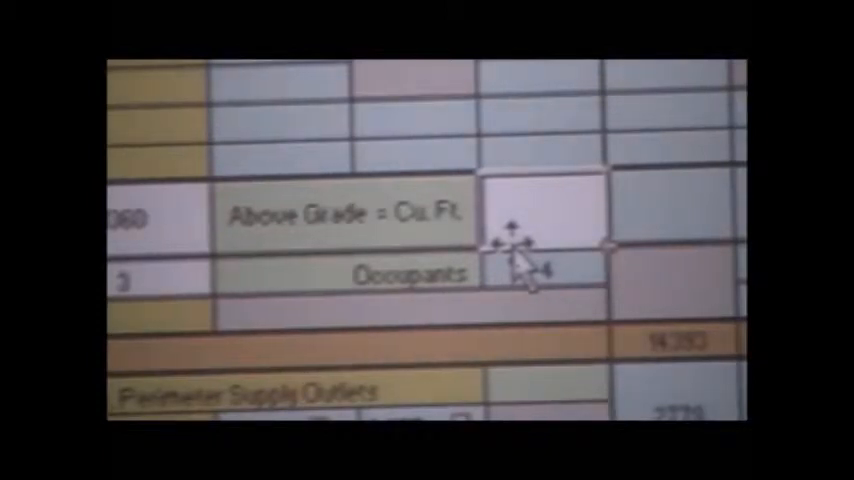
{"action": "type", "text": "10"}
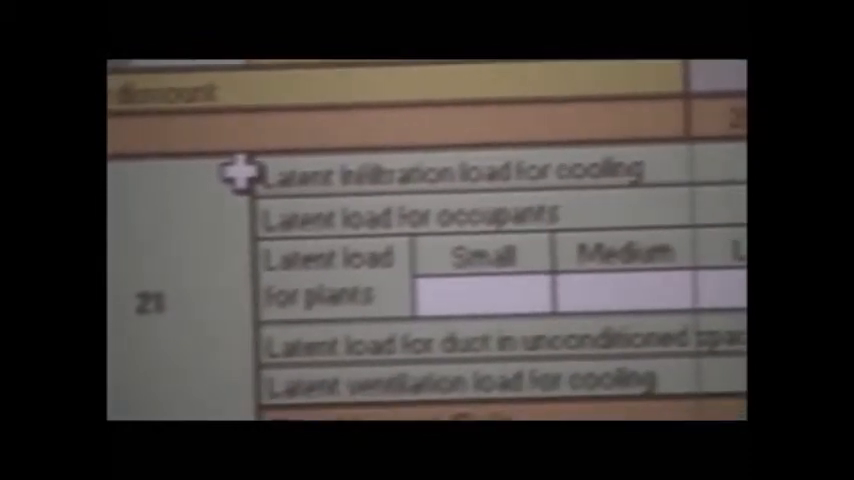
{"action": "scroll", "scroll_direction": "down", "scroll_amount": 3}
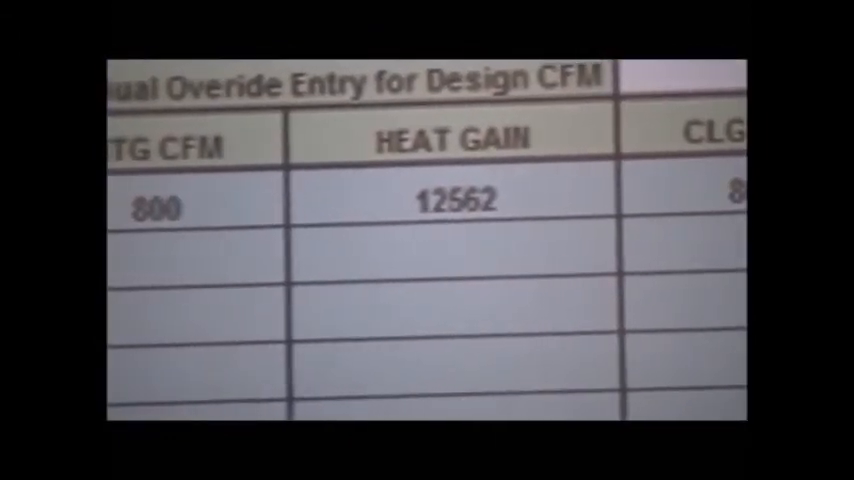
{"action": "scroll", "scroll_direction": "right", "scroll_amount": 3}
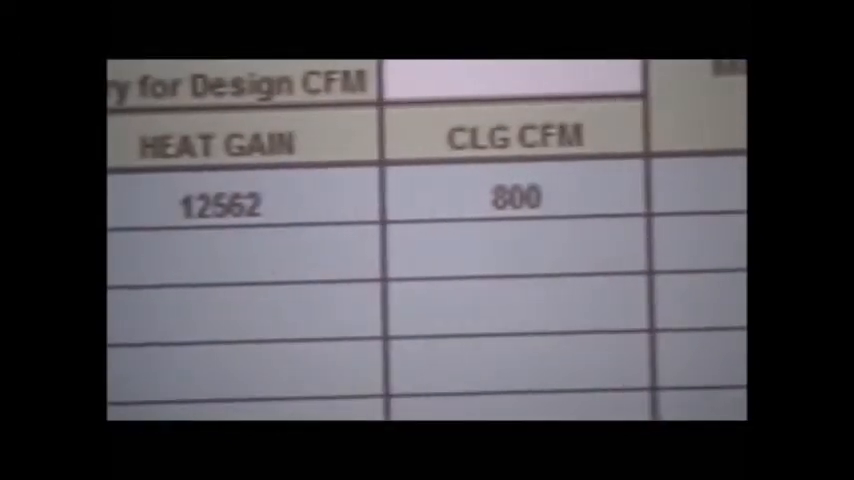